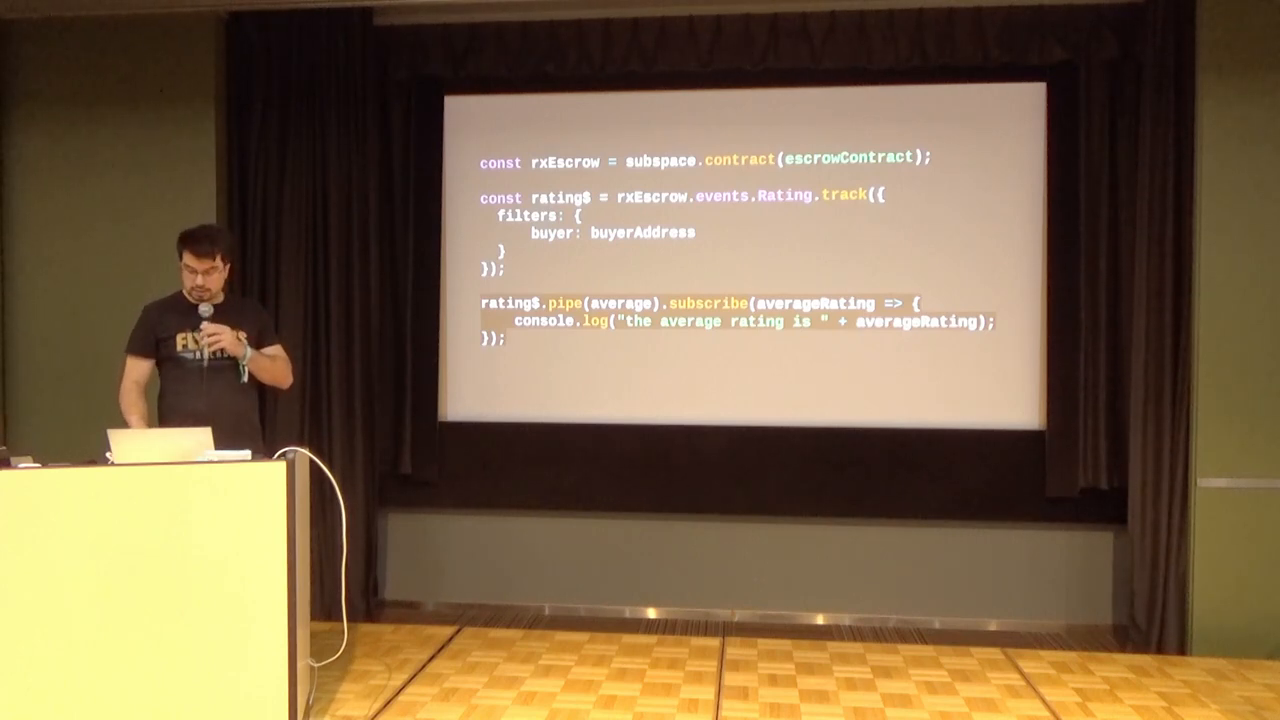
key(Right)
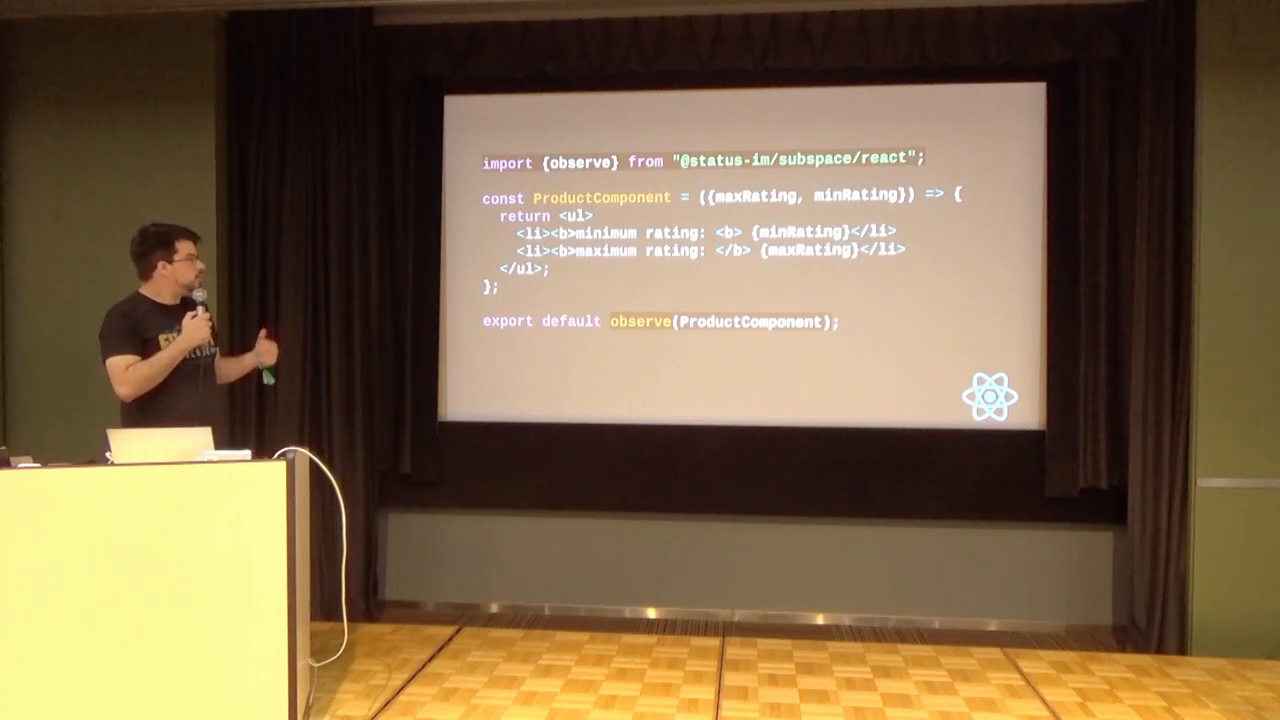
key(Right)
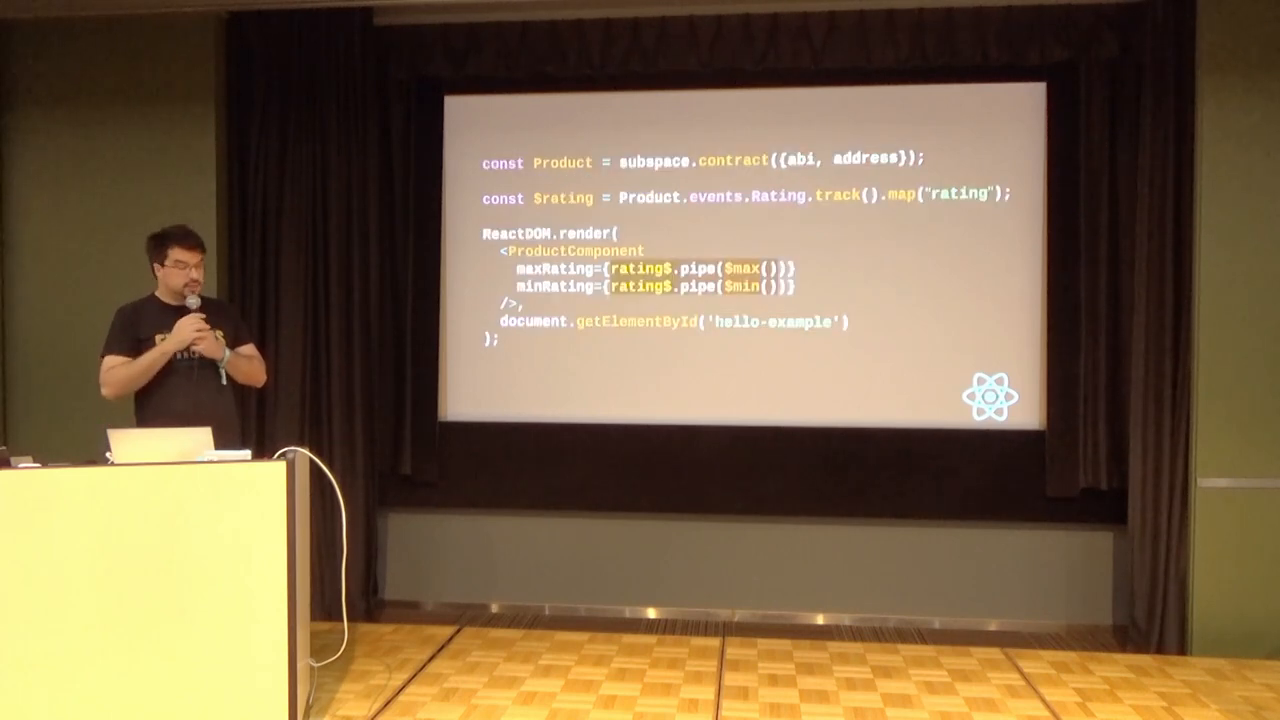